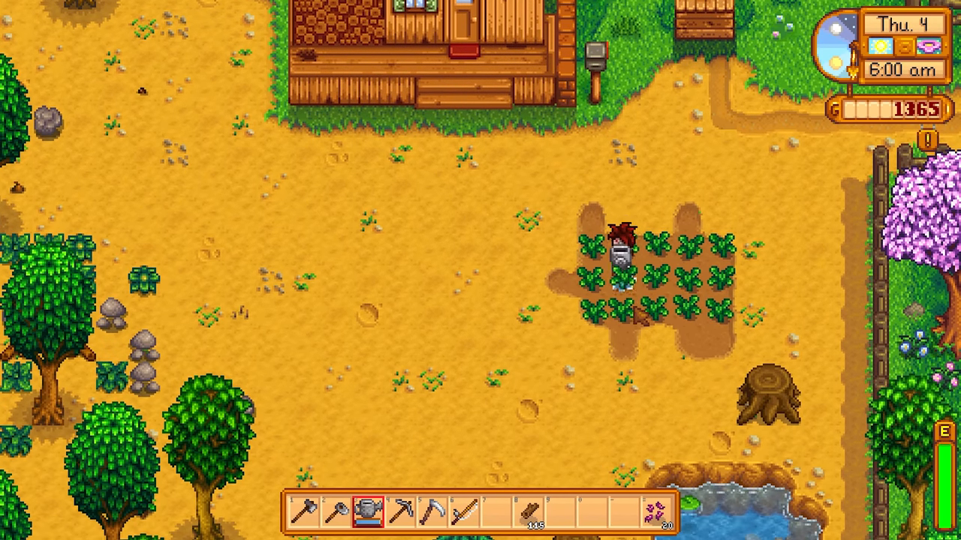
- Stop the running Stardew Valley server from its Console page
{"action": "left_click", "coordinate": [618, 255]}
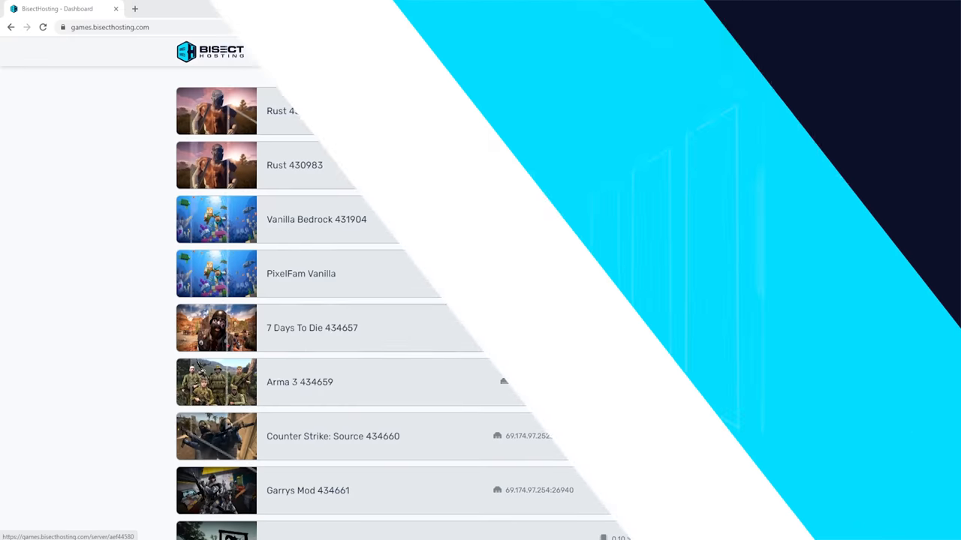
{"action": "scroll", "scroll_direction": "down", "scroll_amount": 3}
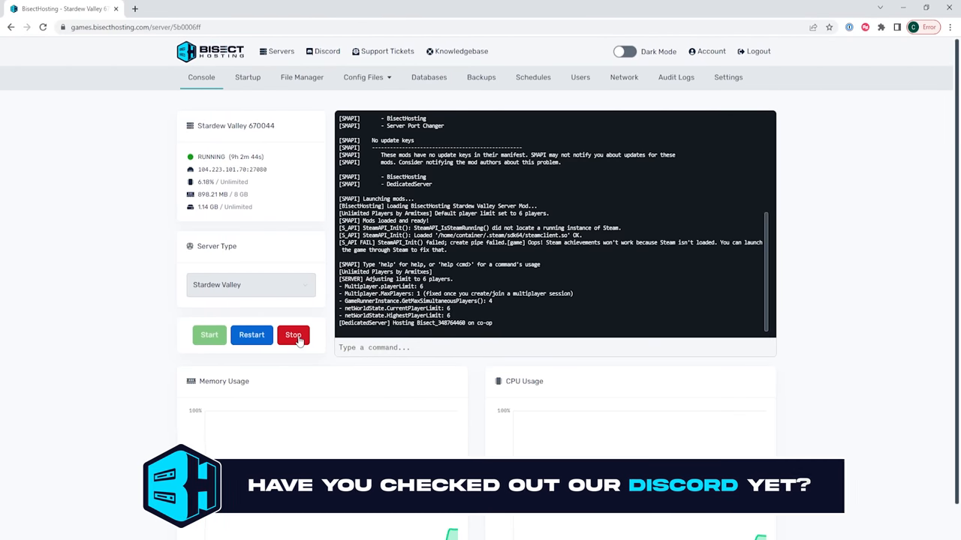
{"action": "left_click", "coordinate": [292, 335]}
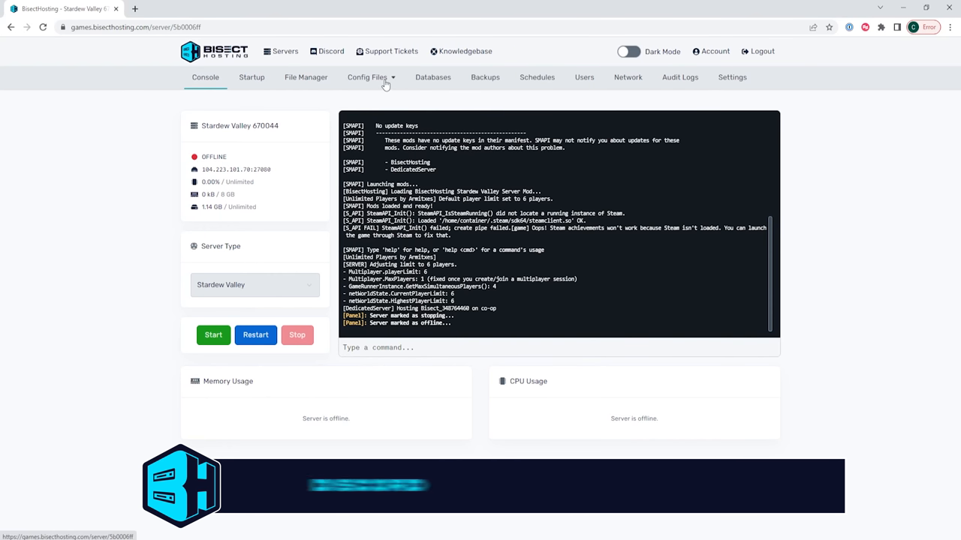
- Load the Dedicated Server Config (config.json) from the Config Files list
{"action": "left_click", "coordinate": [366, 76]}
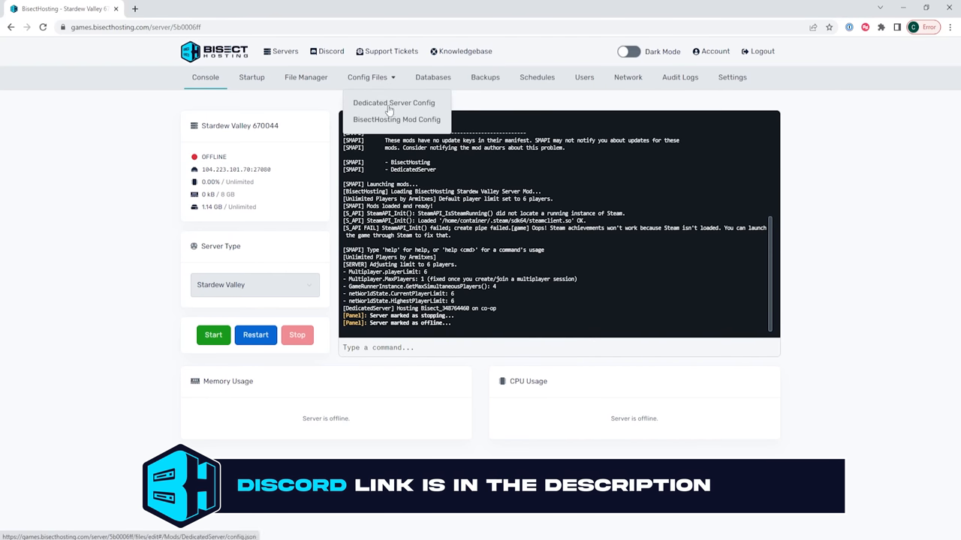
{"action": "left_click", "coordinate": [393, 102]}
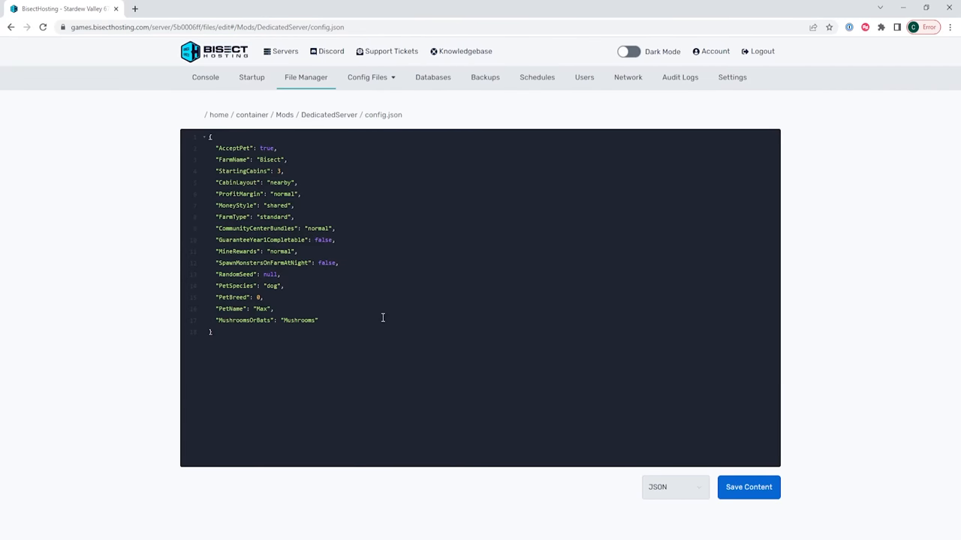
{"action": "mouse_move", "coordinate": [363, 228]}
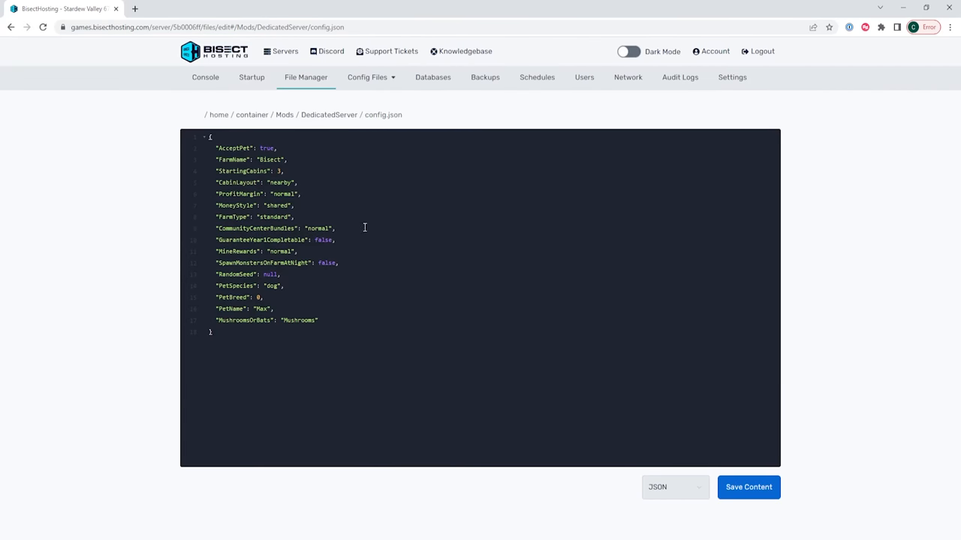
{"action": "mouse_move", "coordinate": [279, 291]}
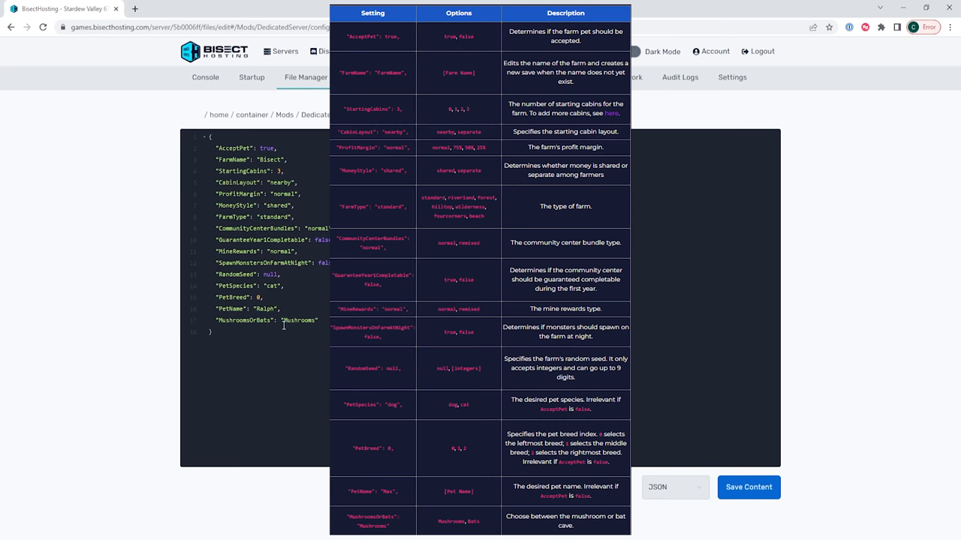
- Replace the MushroomsOrBats value with "Bats" alongside the cat pet named Ralph
{"action": "double_click", "coordinate": [299, 321]}
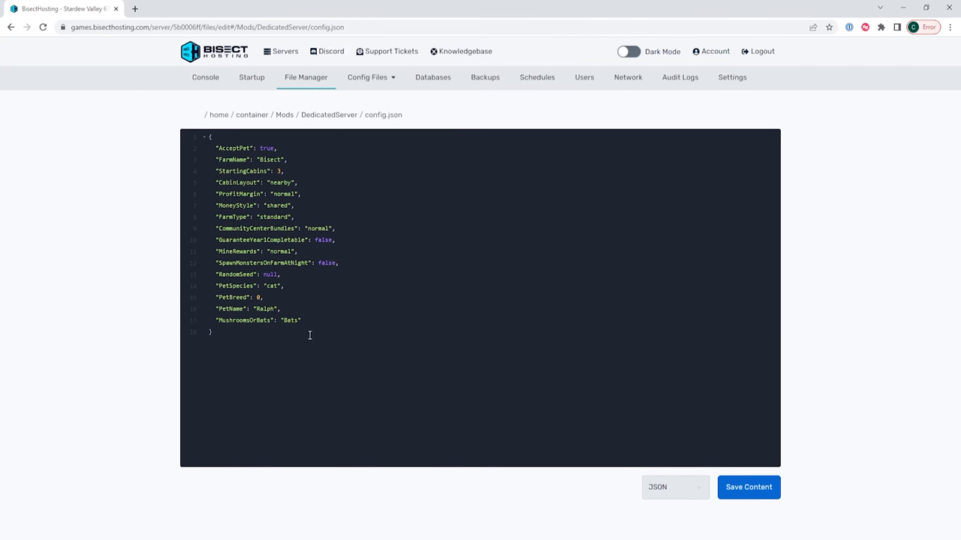
{"action": "mouse_move", "coordinate": [287, 258]}
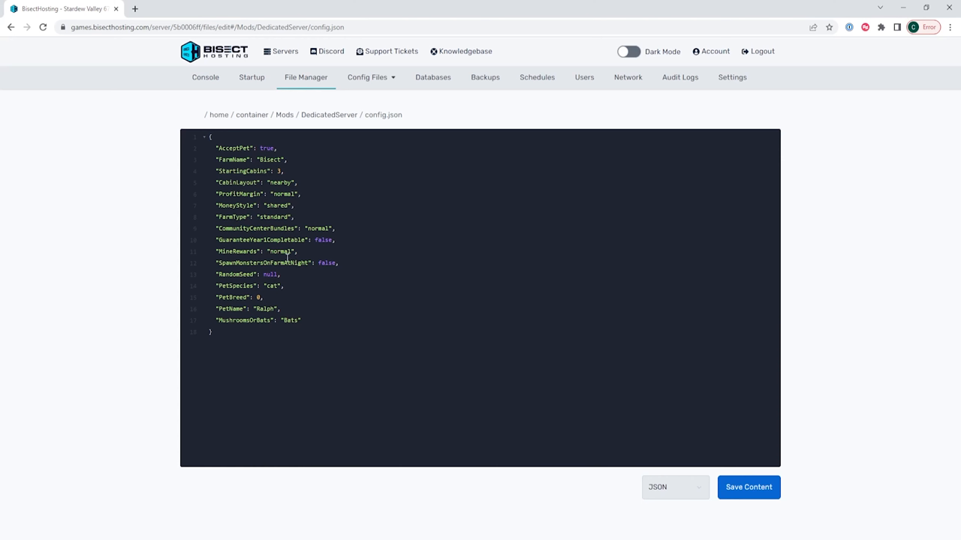
{"action": "mouse_move", "coordinate": [228, 159]}
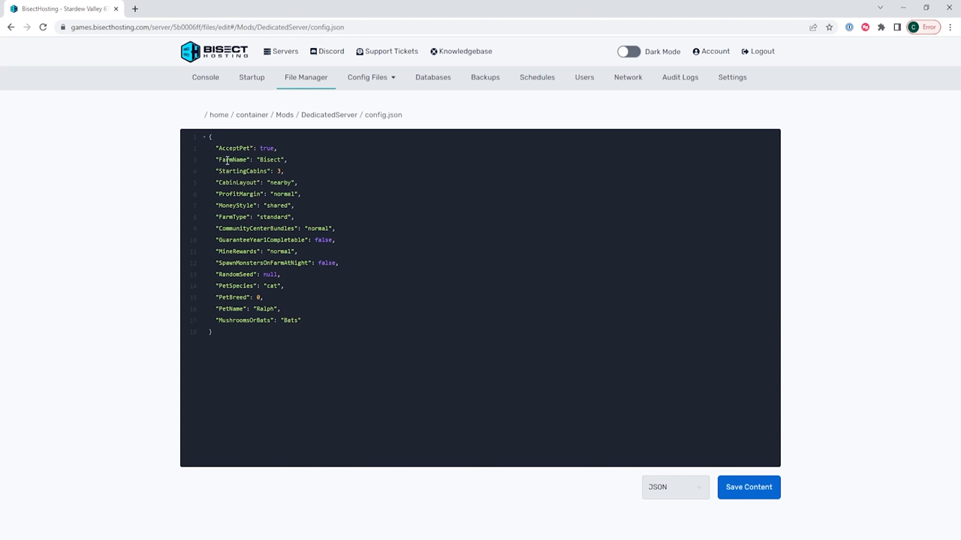
- Change FarmName from Bisect to NewFarm and save the config content
{"action": "double_click", "coordinate": [231, 159]}
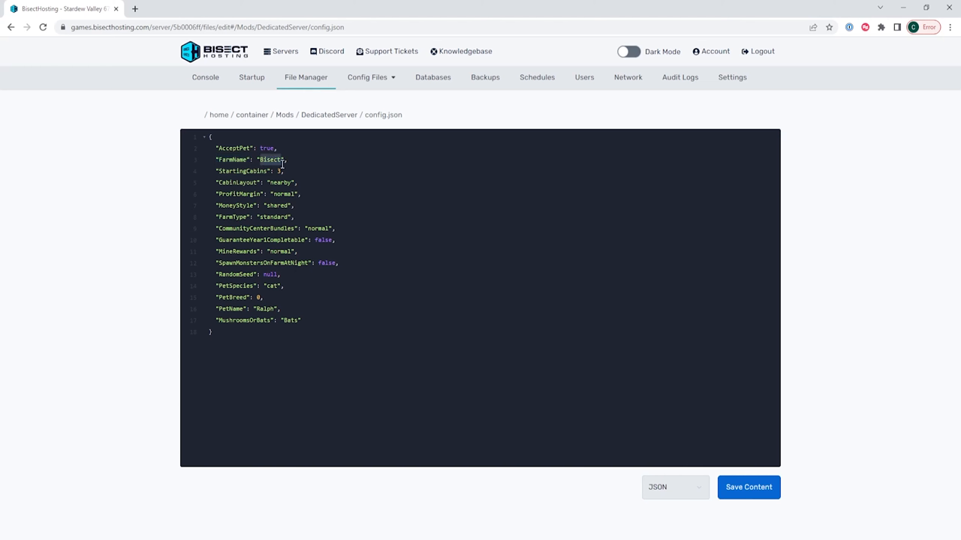
{"action": "type", "text": "New"}
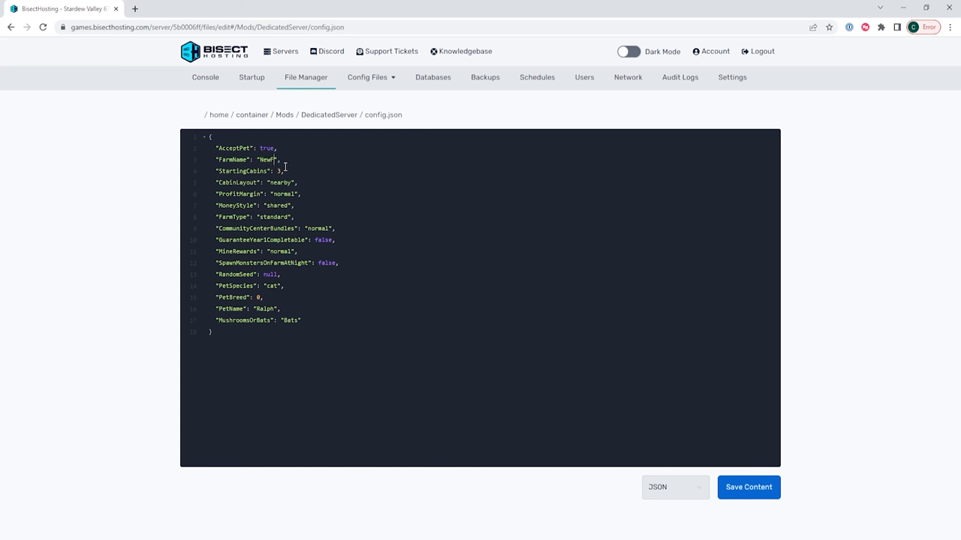
{"action": "type", "text": "Farm"}
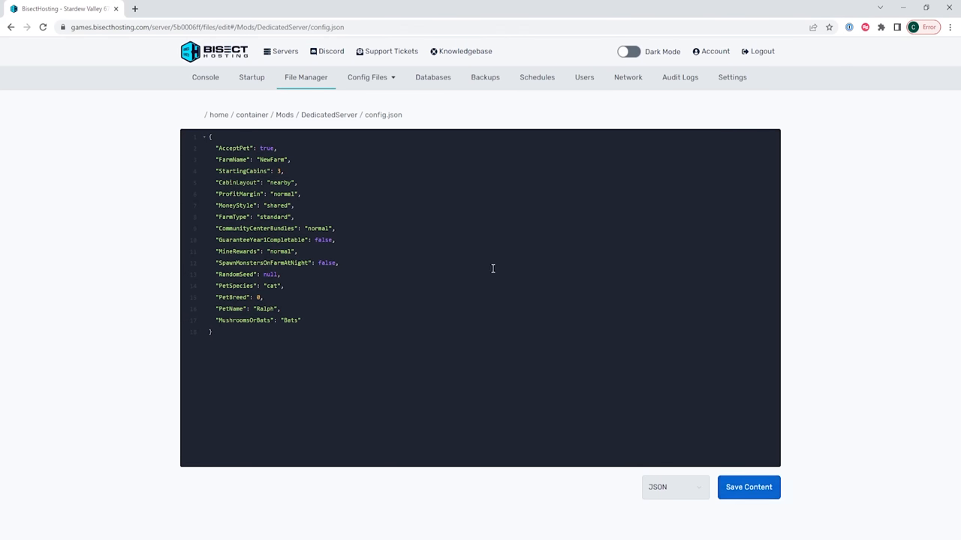
{"action": "left_click", "coordinate": [204, 78]}
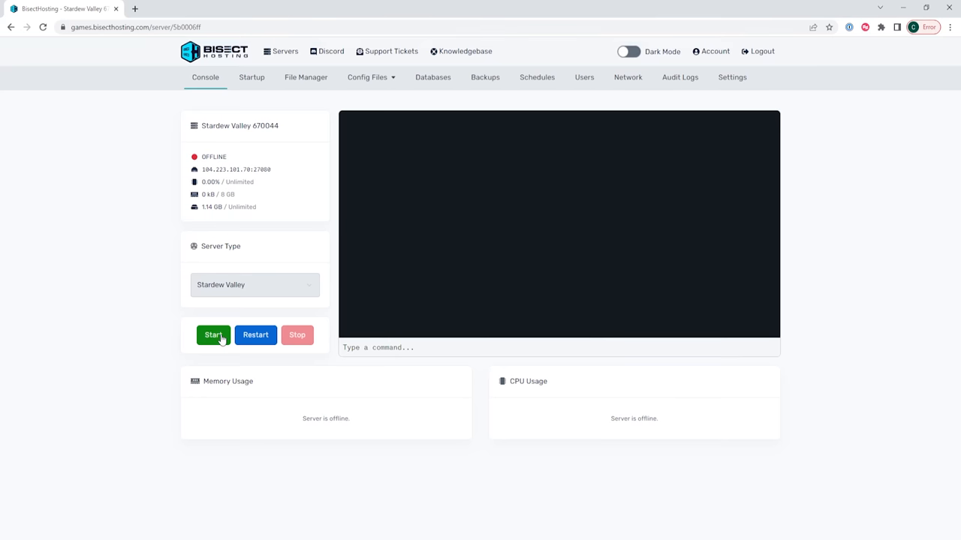
- Start the Stardew Valley server back up from the Console
{"action": "left_click", "coordinate": [213, 335]}
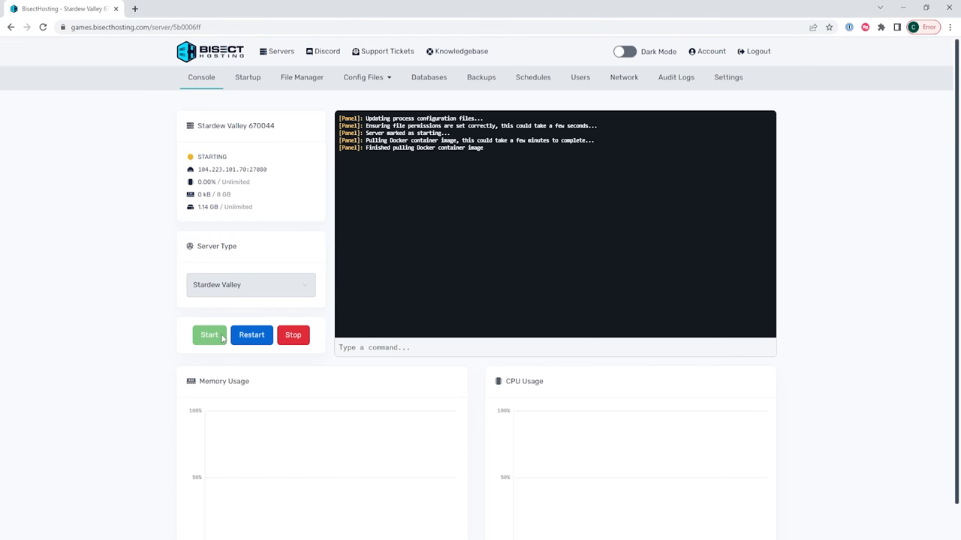